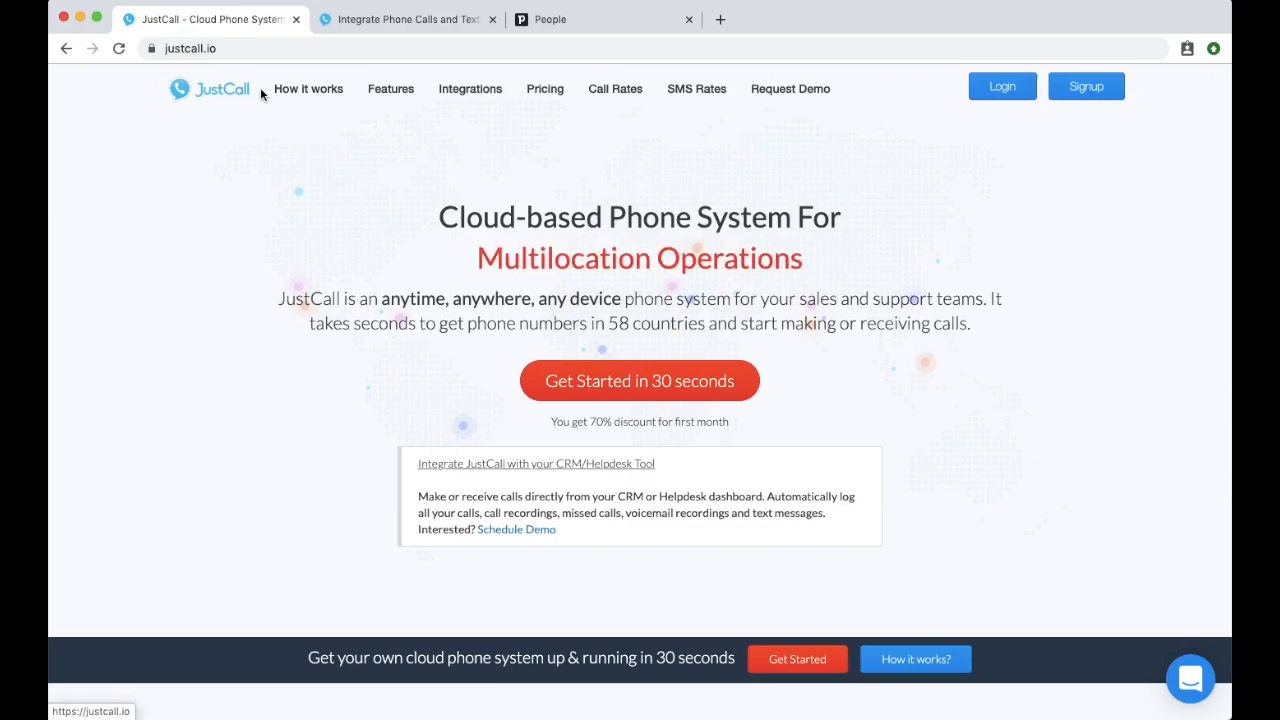
pyautogui.moveTo(272, 140)
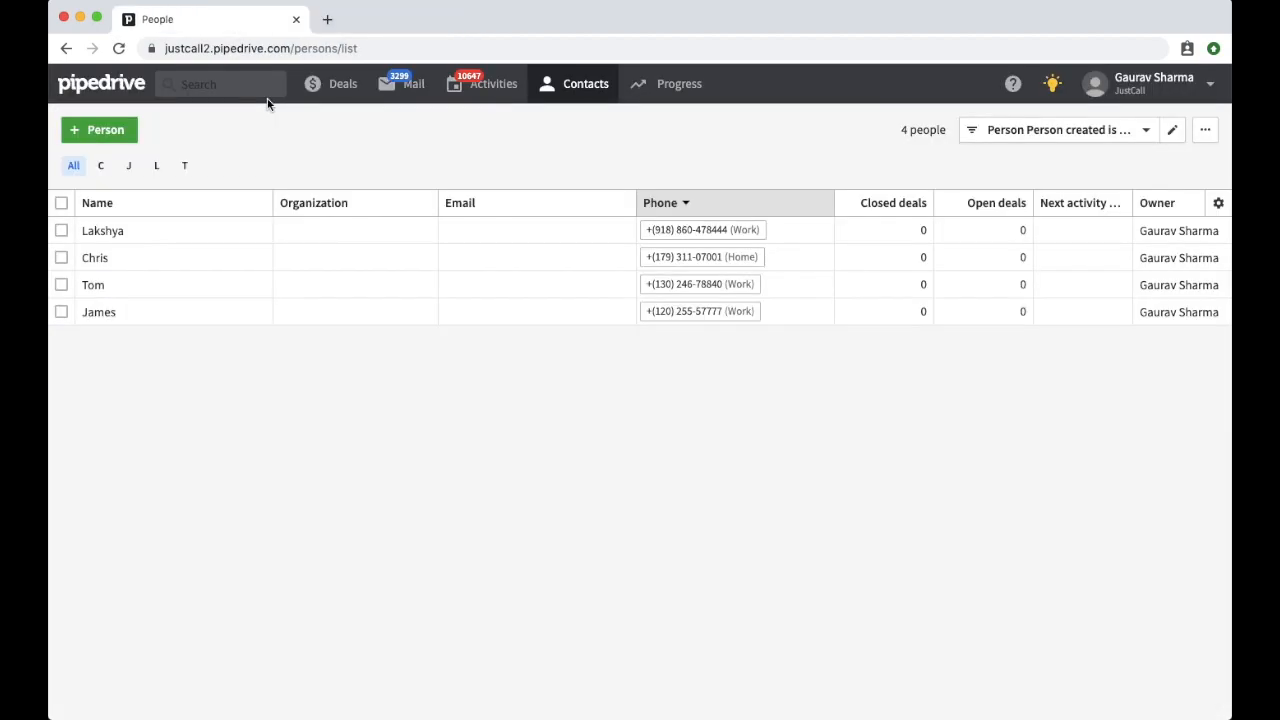
# Select all four Pipedrive people and launch JustCall Bulk SMS from the more-actions menu.
pyautogui.click(354, 284)
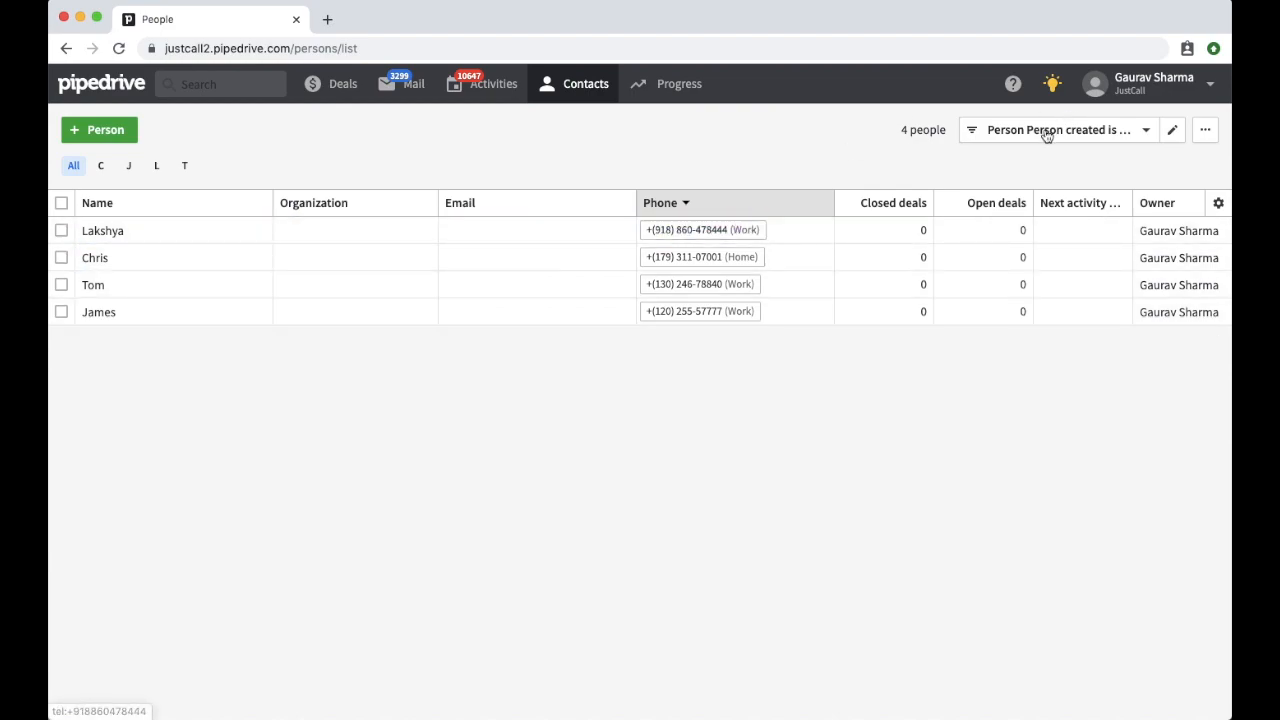
pyautogui.click(1056, 128)
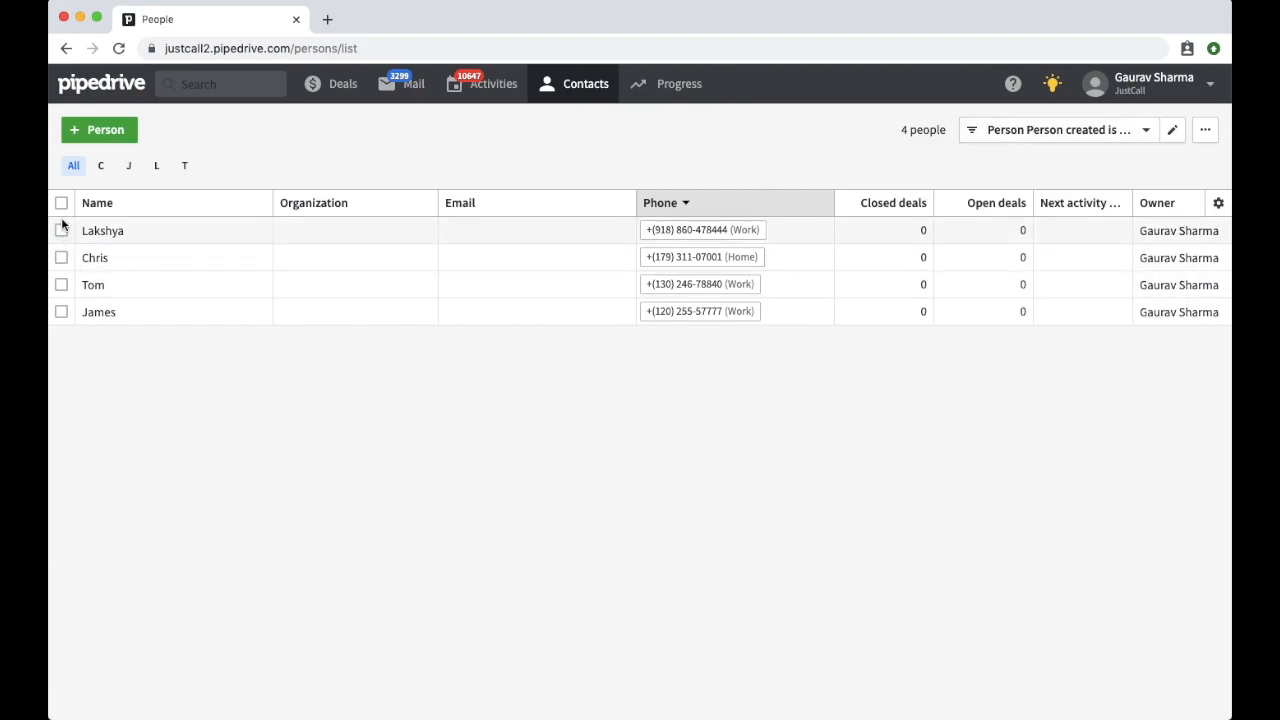
pyautogui.click(60, 204)
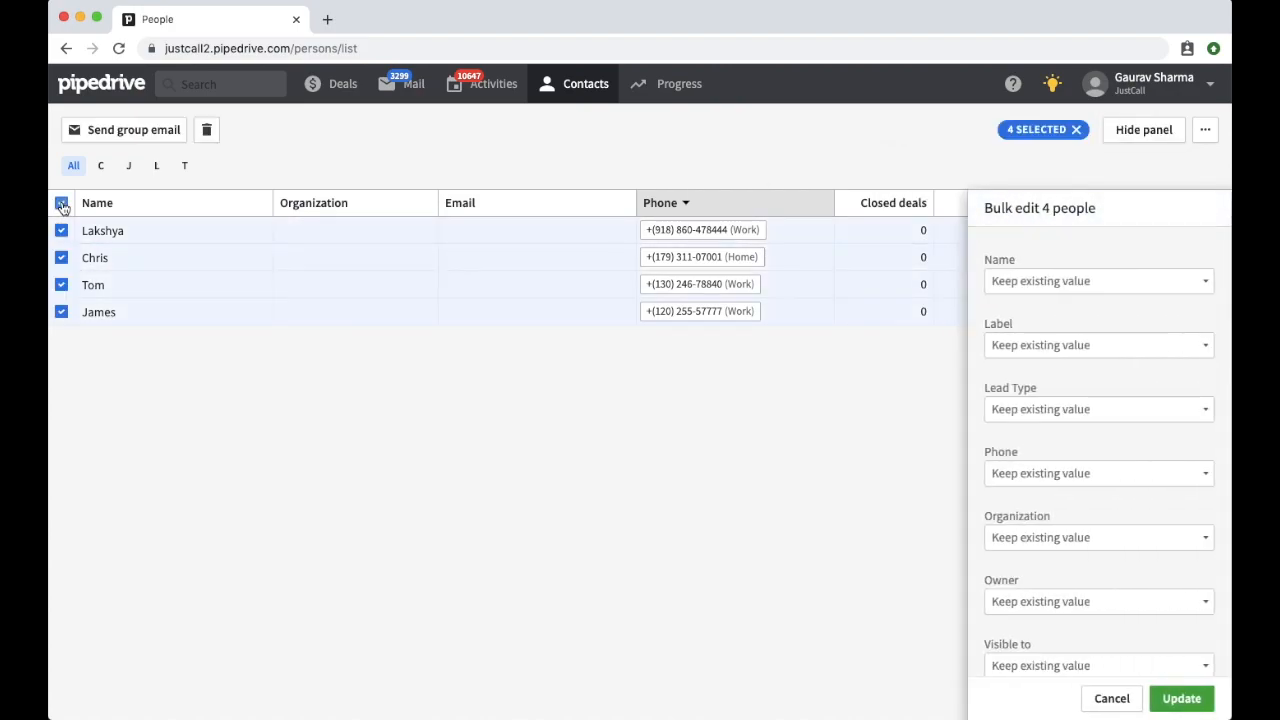
pyautogui.moveTo(1200, 148)
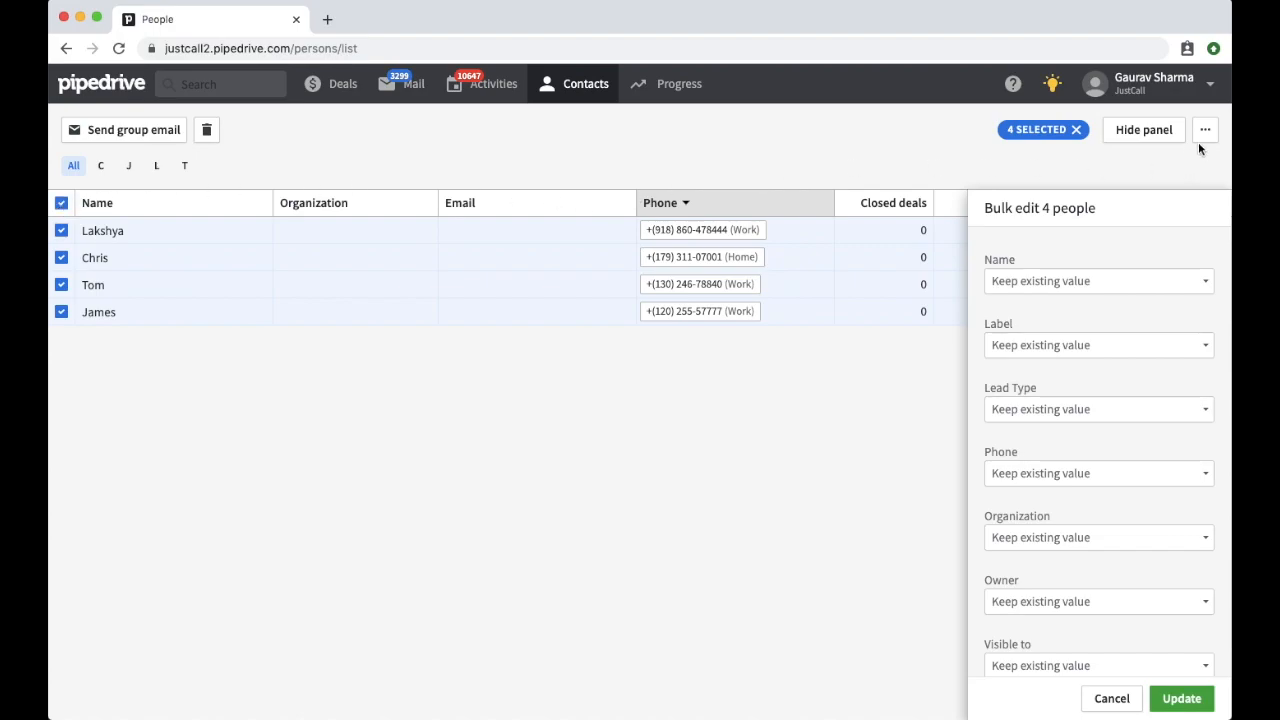
pyautogui.click(1204, 128)
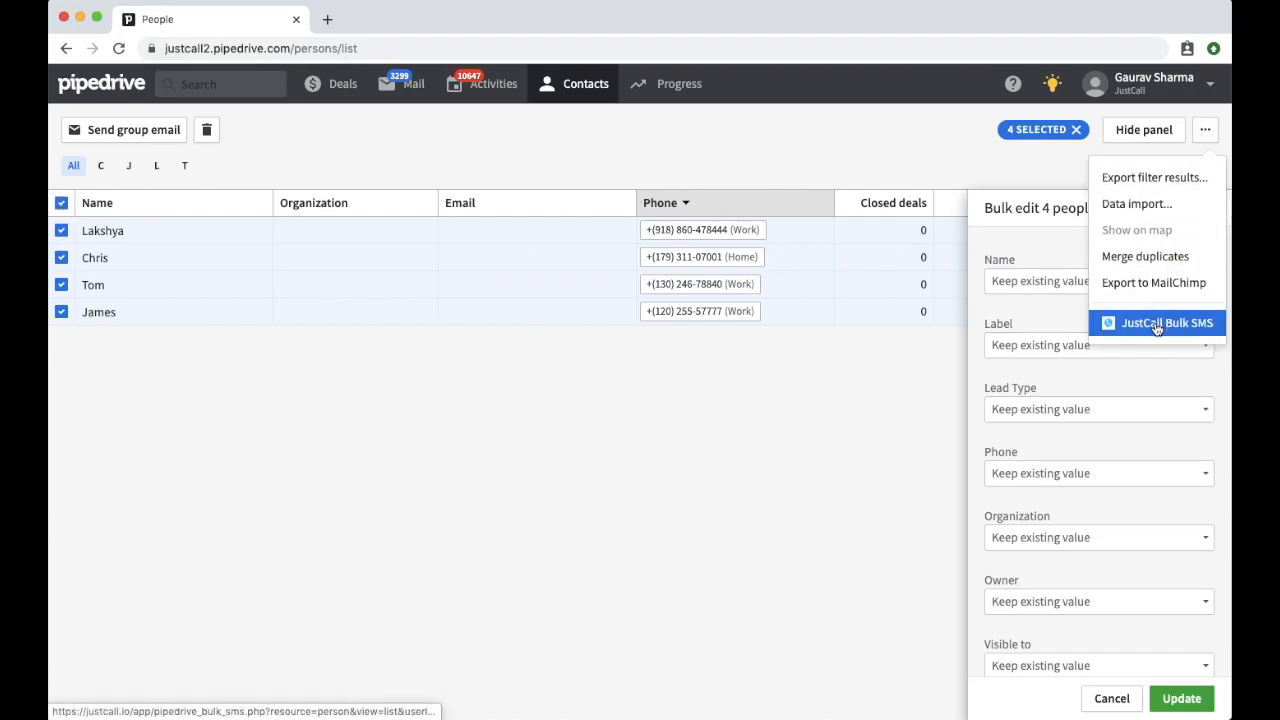
pyautogui.click(1168, 322)
pyautogui.write('Black Friday Sale')
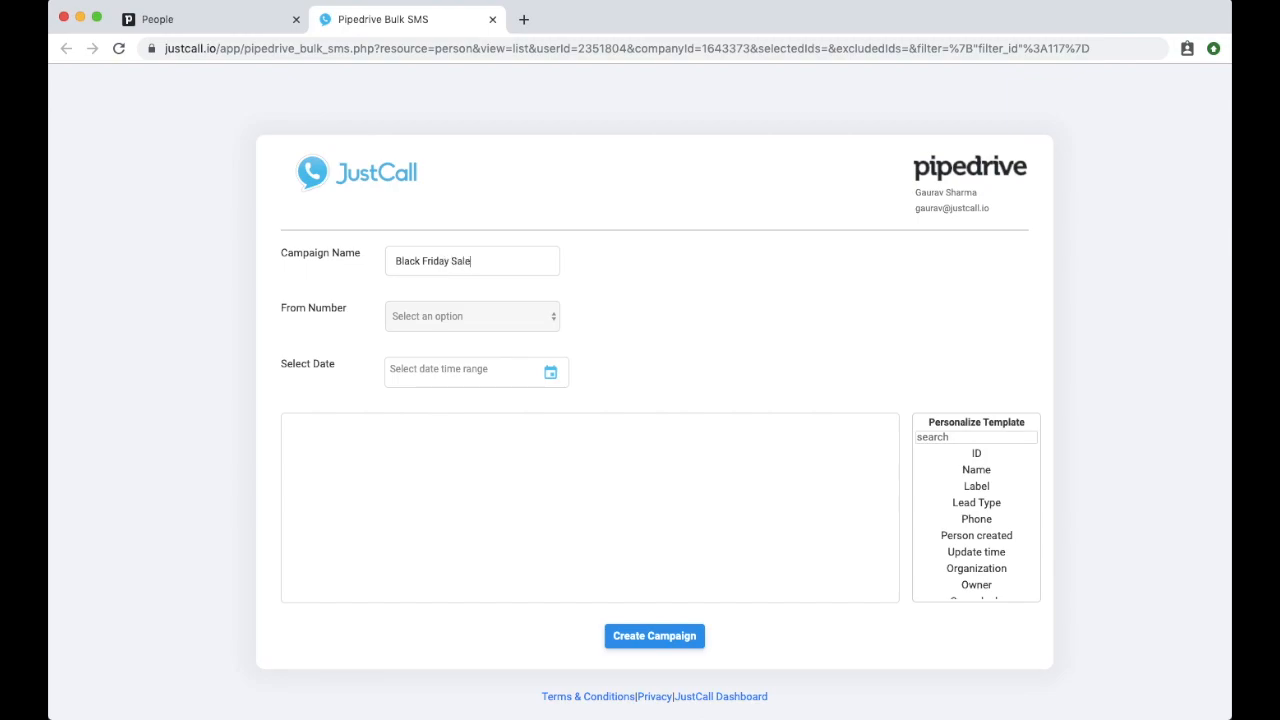
# Send the campaign from the Sales number with a 13 November 2019 start date.
pyautogui.click(472, 316)
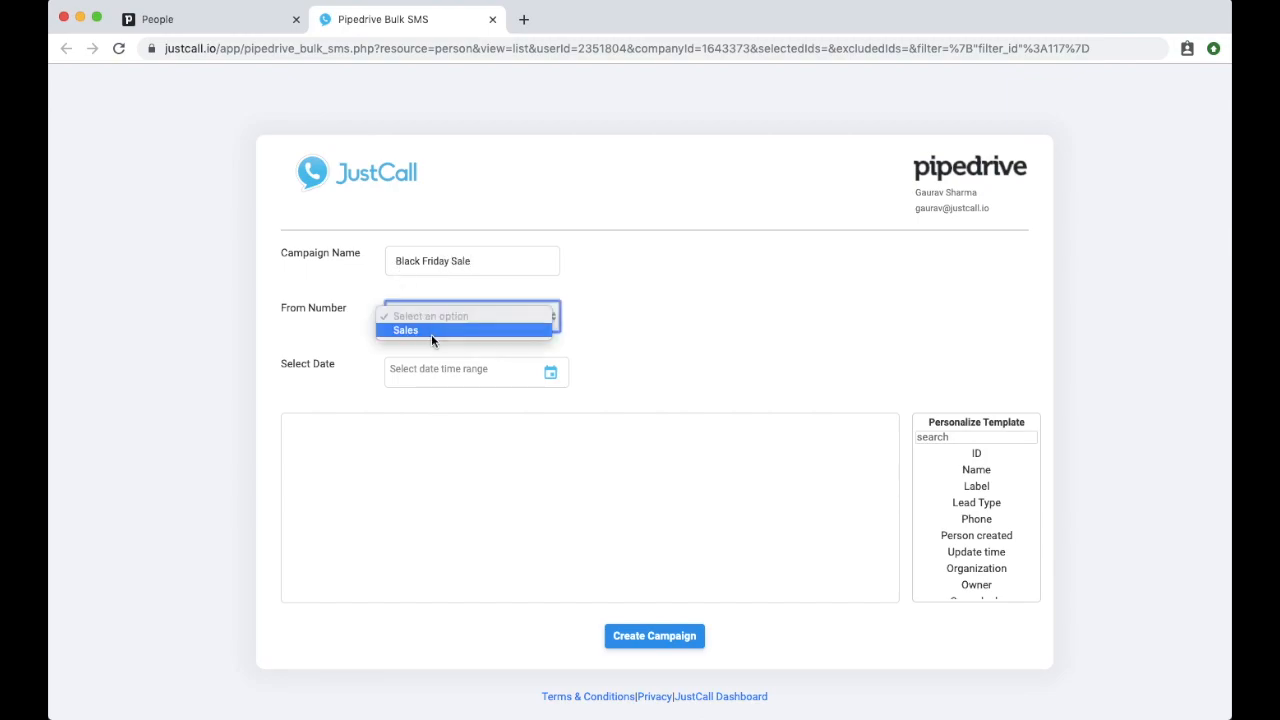
pyautogui.click(470, 368)
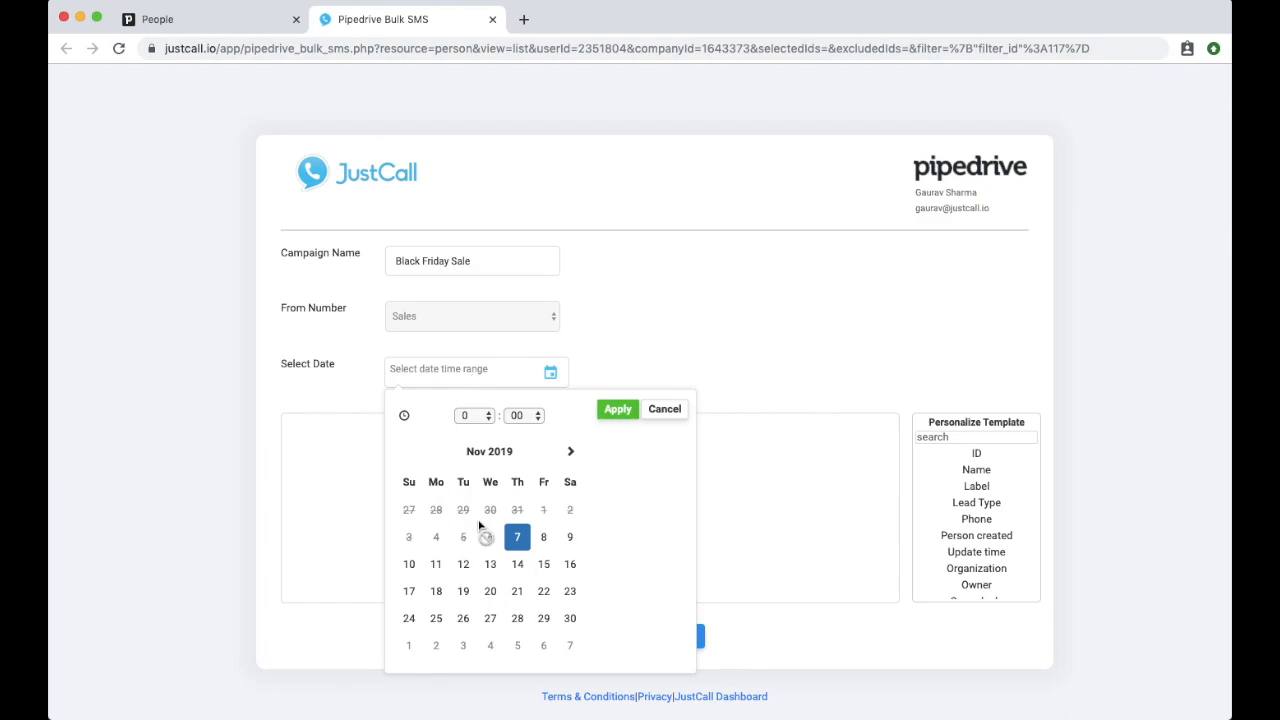
pyautogui.click(490, 564)
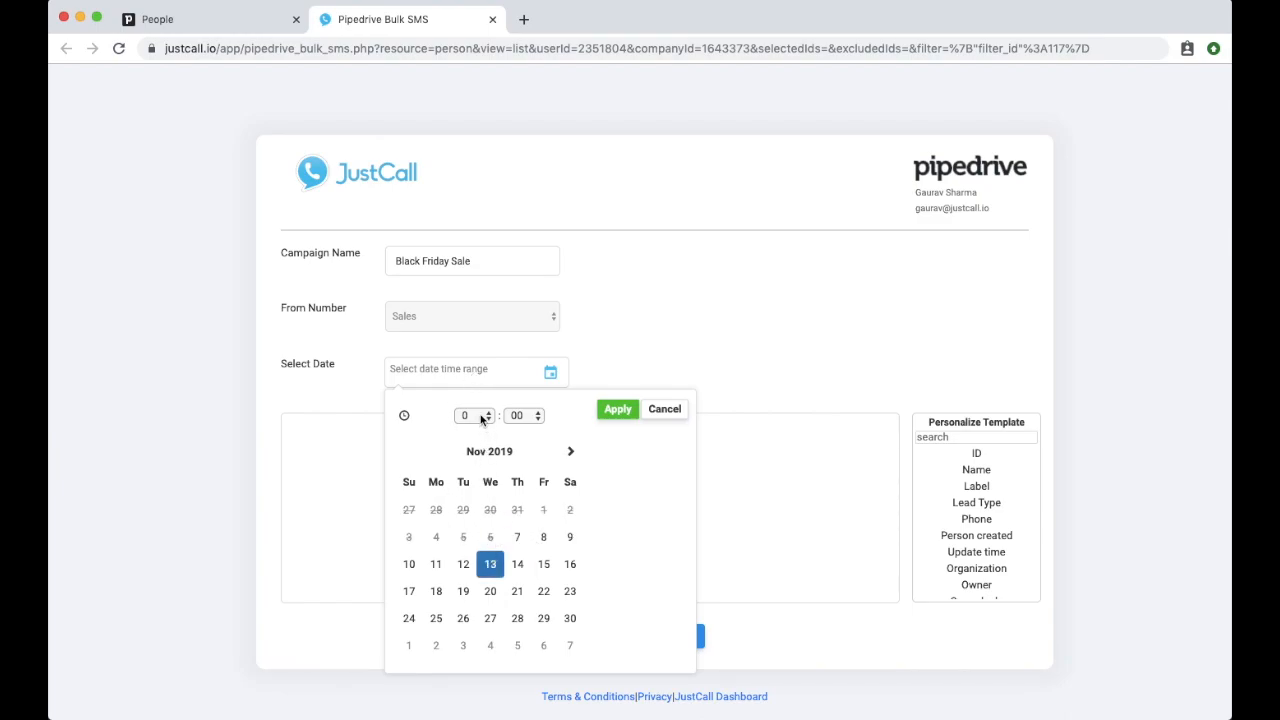
pyautogui.click(616, 408)
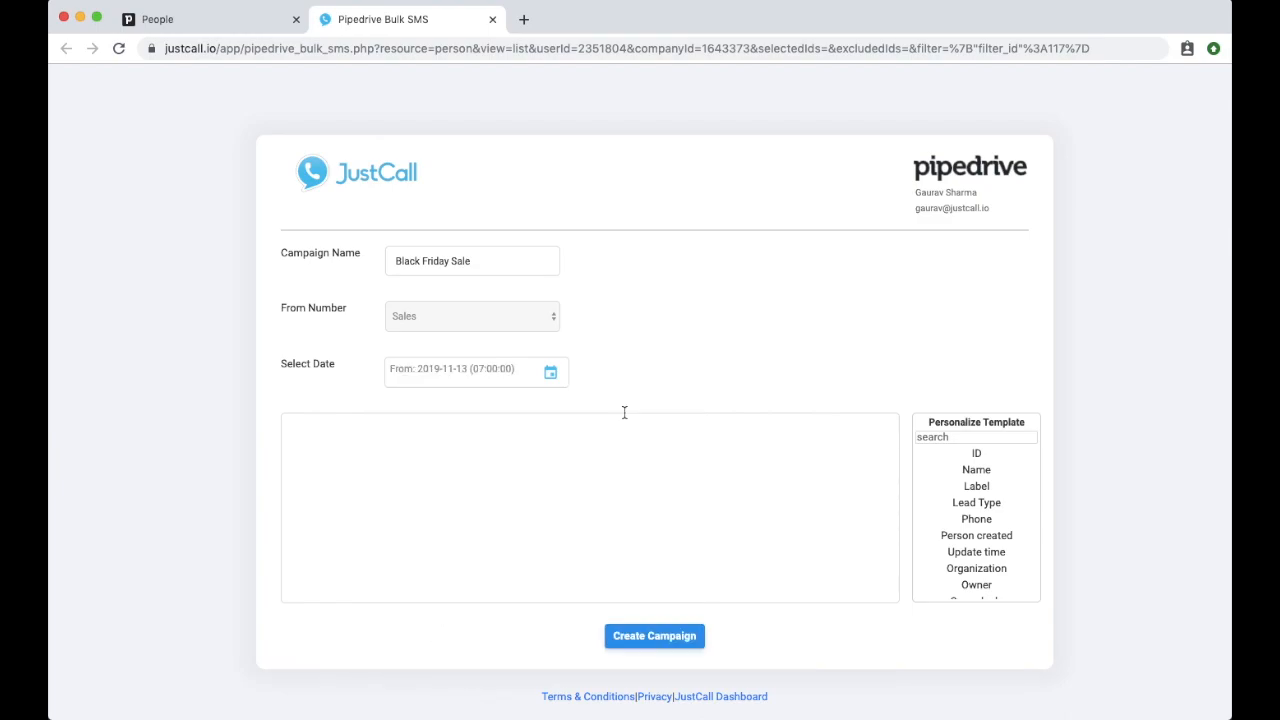
# Write the 'Hey {{name}}' Black Friday SUPERFIT $30 MeFit offer message and create the campaign.
pyautogui.write('H')
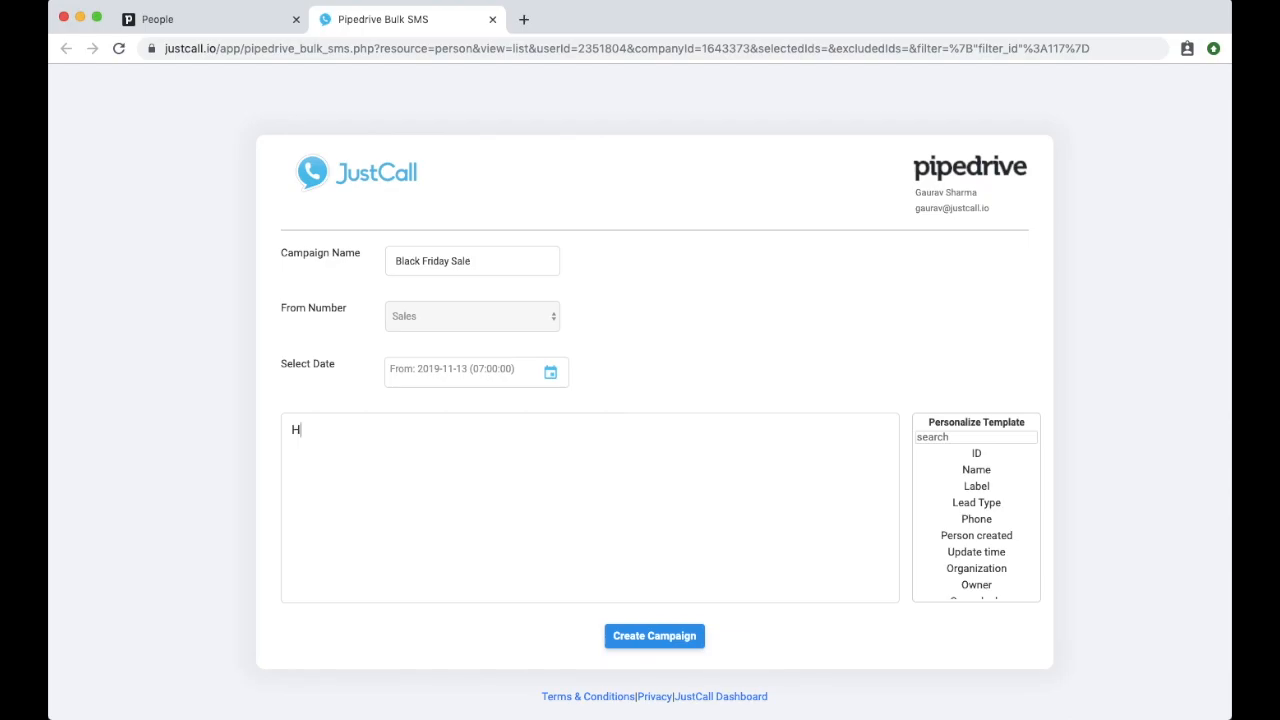
pyautogui.write('ey {{name')
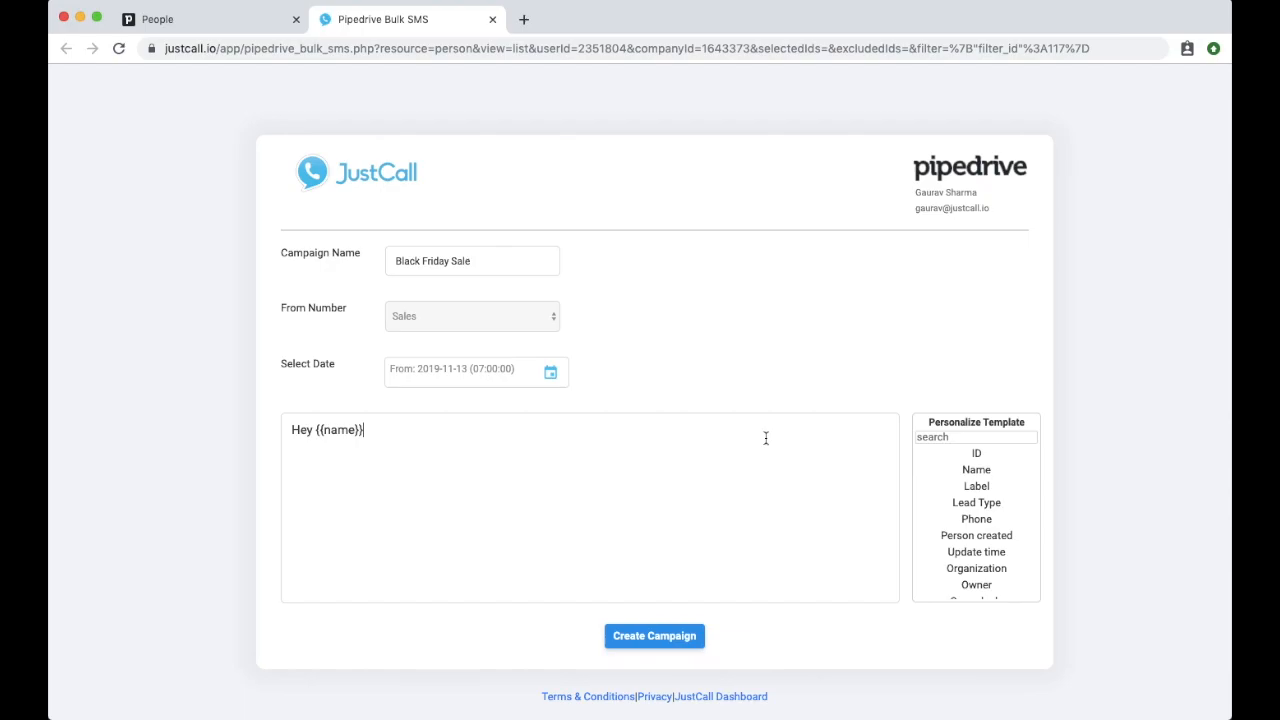
pyautogui.write("Black Friday Special! Text 'SUPERFIT' to join MeFit Fitness for $30 and no dues till January.")
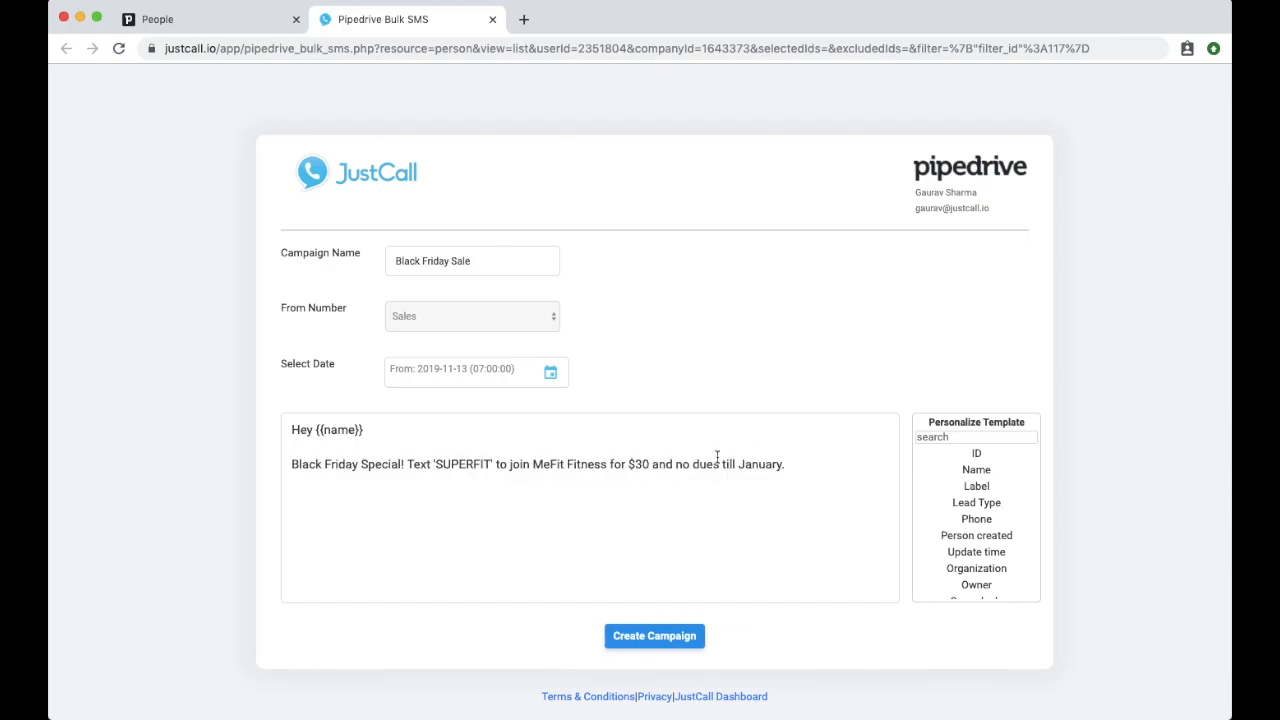
pyautogui.moveTo(700, 548)
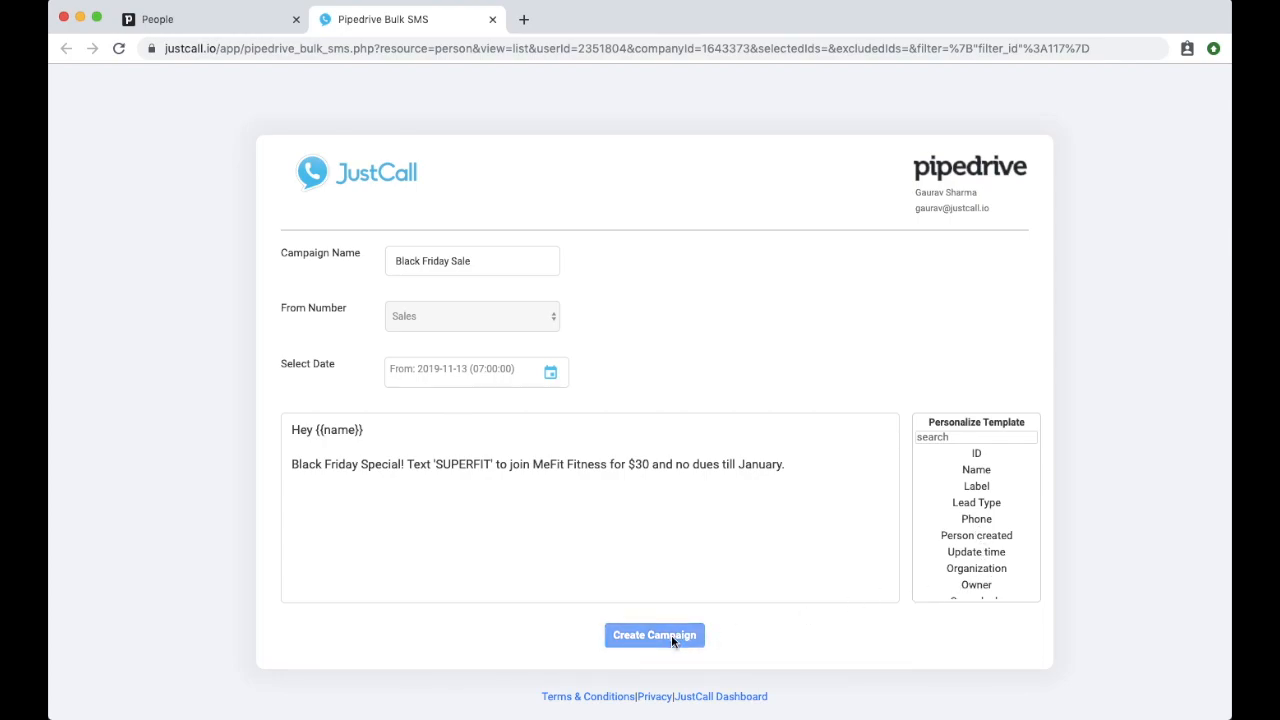
pyautogui.click(654, 636)
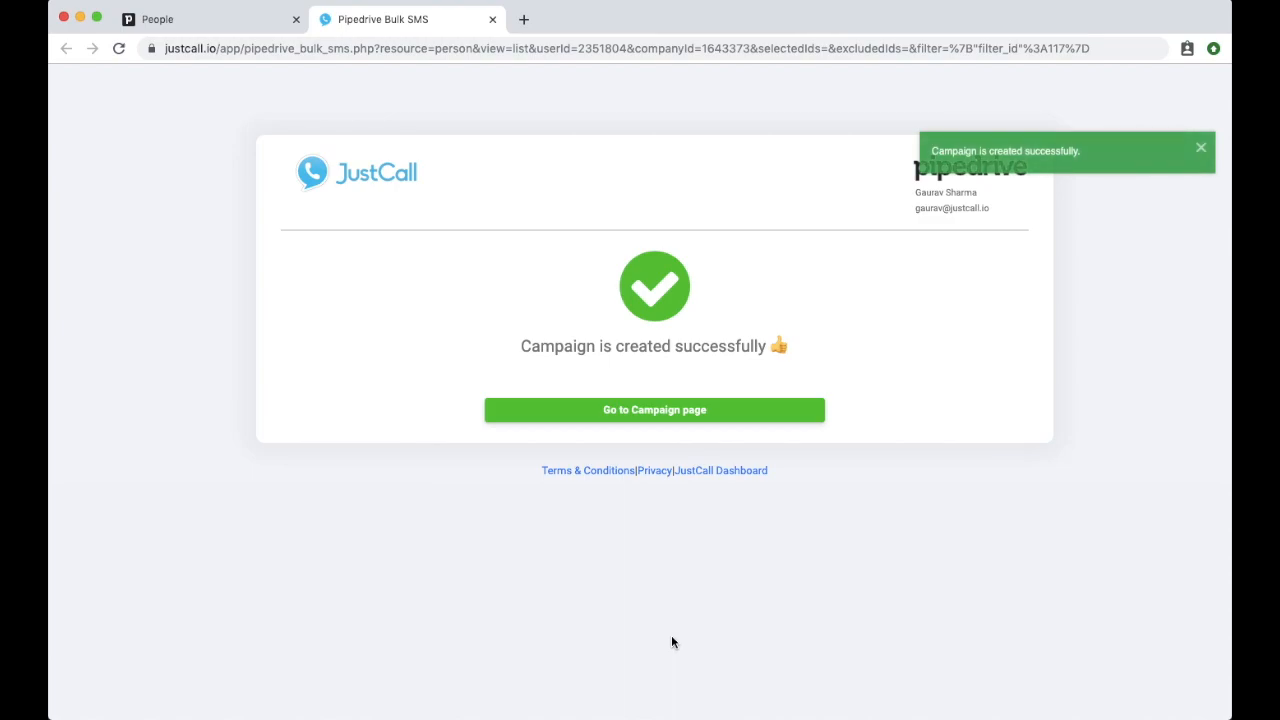
pyautogui.moveTo(664, 448)
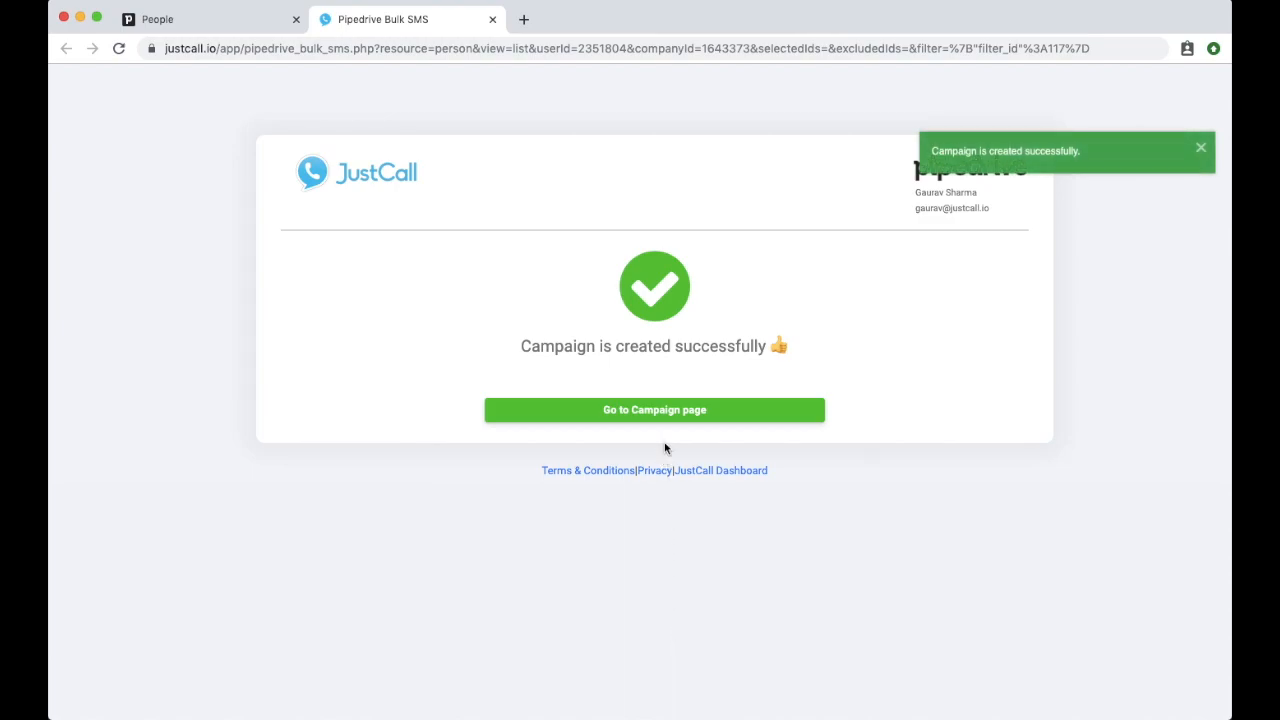
pyautogui.moveTo(668, 438)
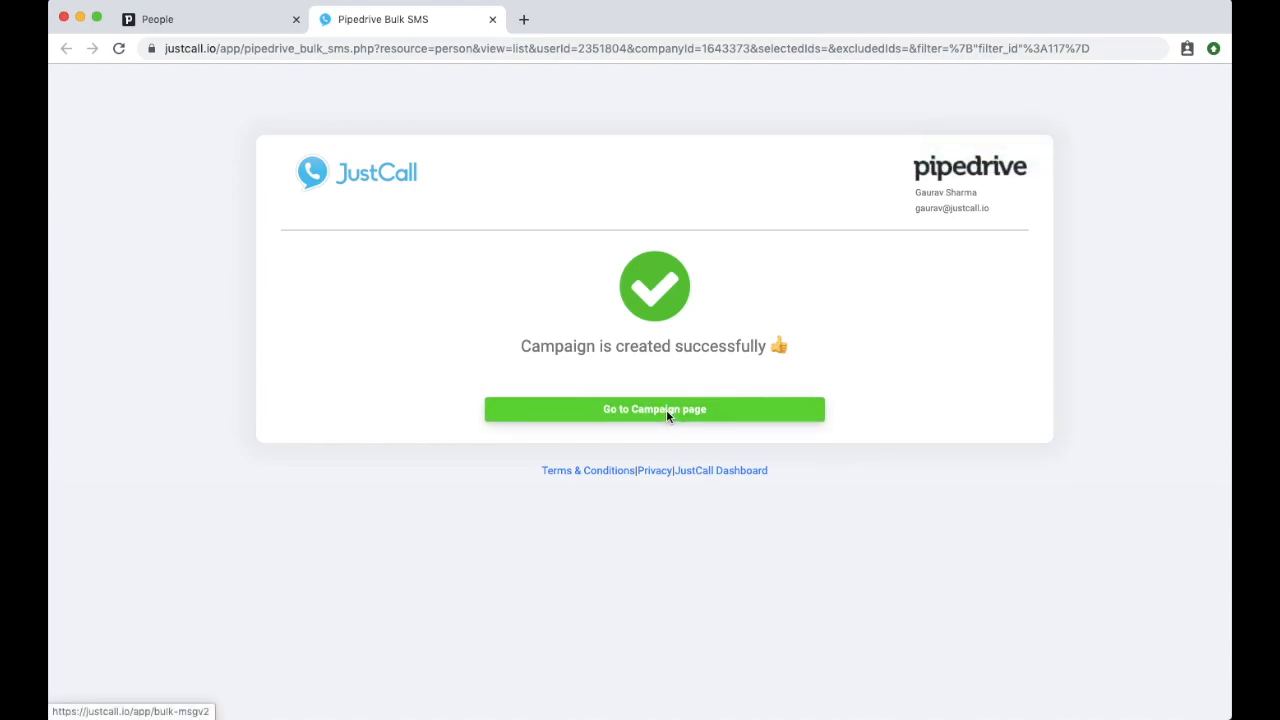
# Go from the success screen to the Bulk SMS Campaigns list.
pyautogui.click(654, 408)
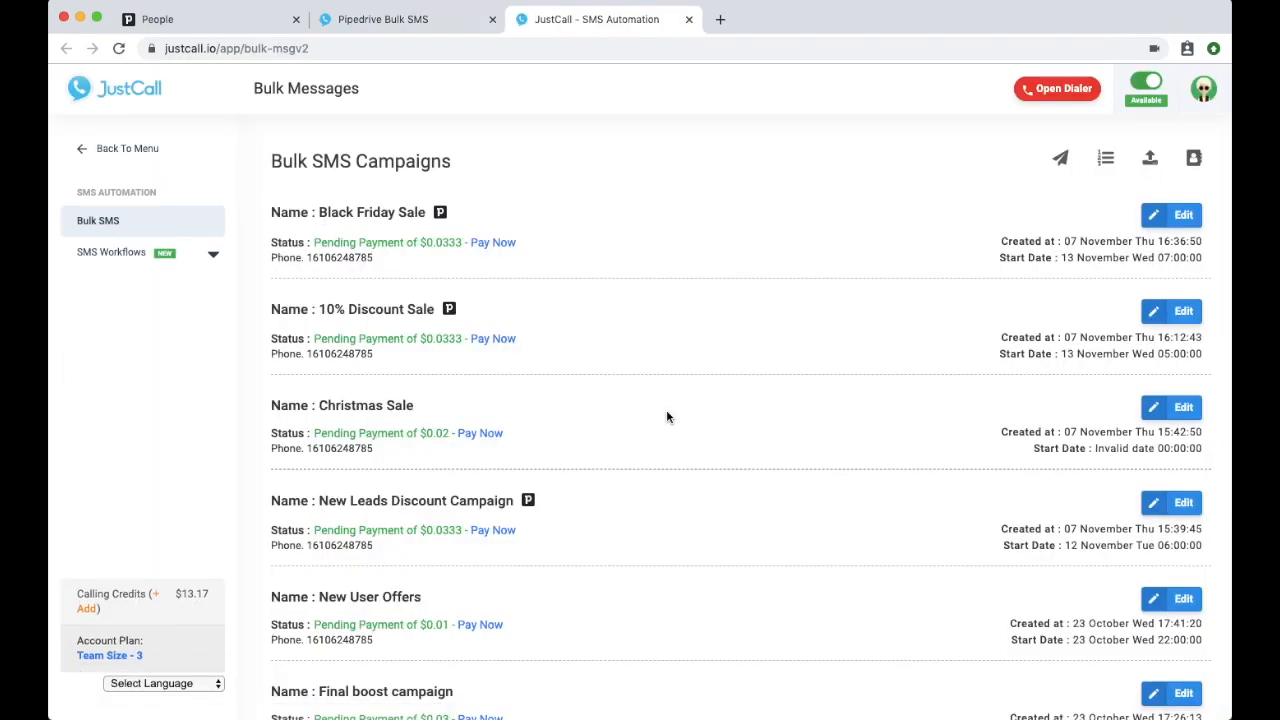
pyautogui.moveTo(444, 224)
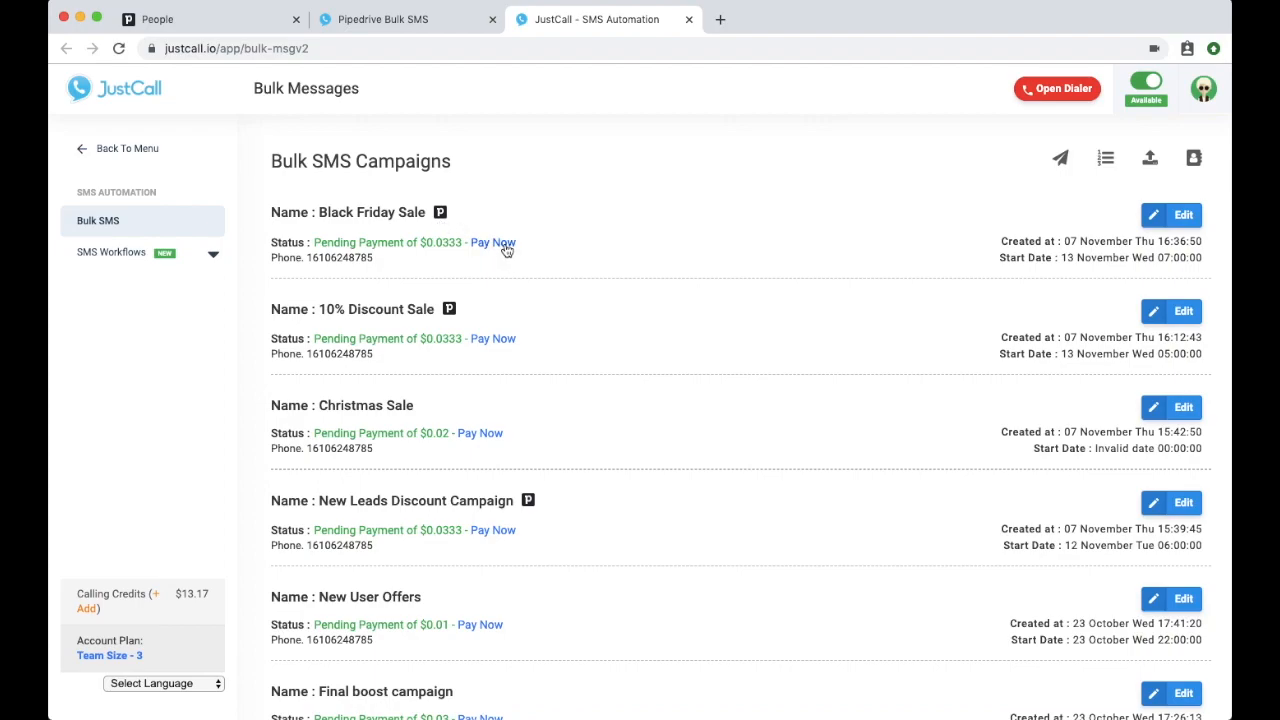
# Pay for Black Friday Sale, agreeing to the terms and proceeding with payment.
pyautogui.click(498, 242)
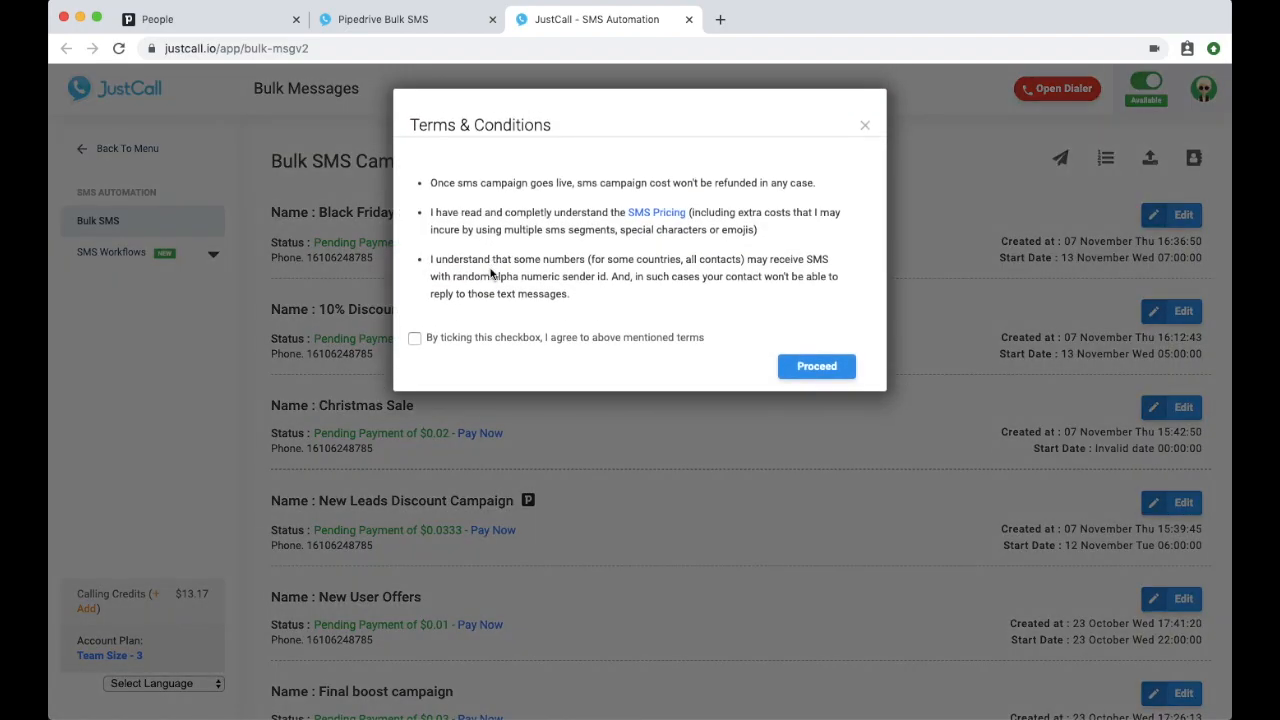
pyautogui.click(414, 338)
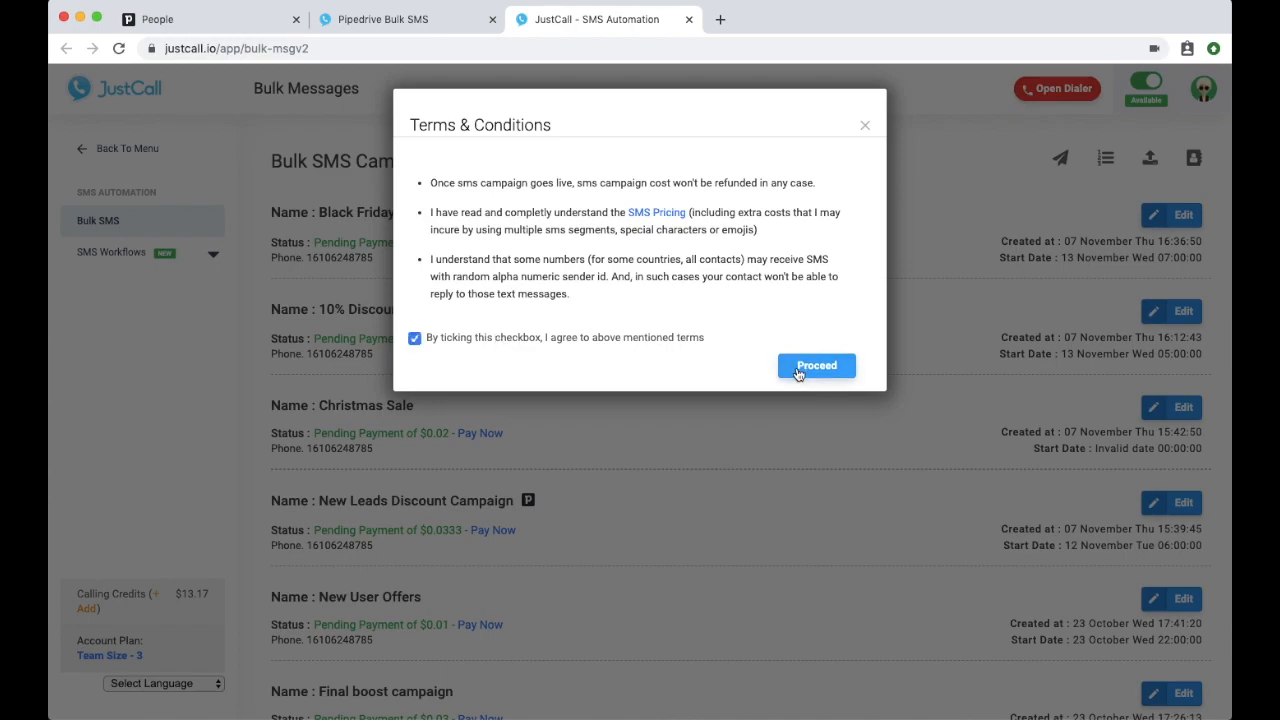
pyautogui.click(816, 364)
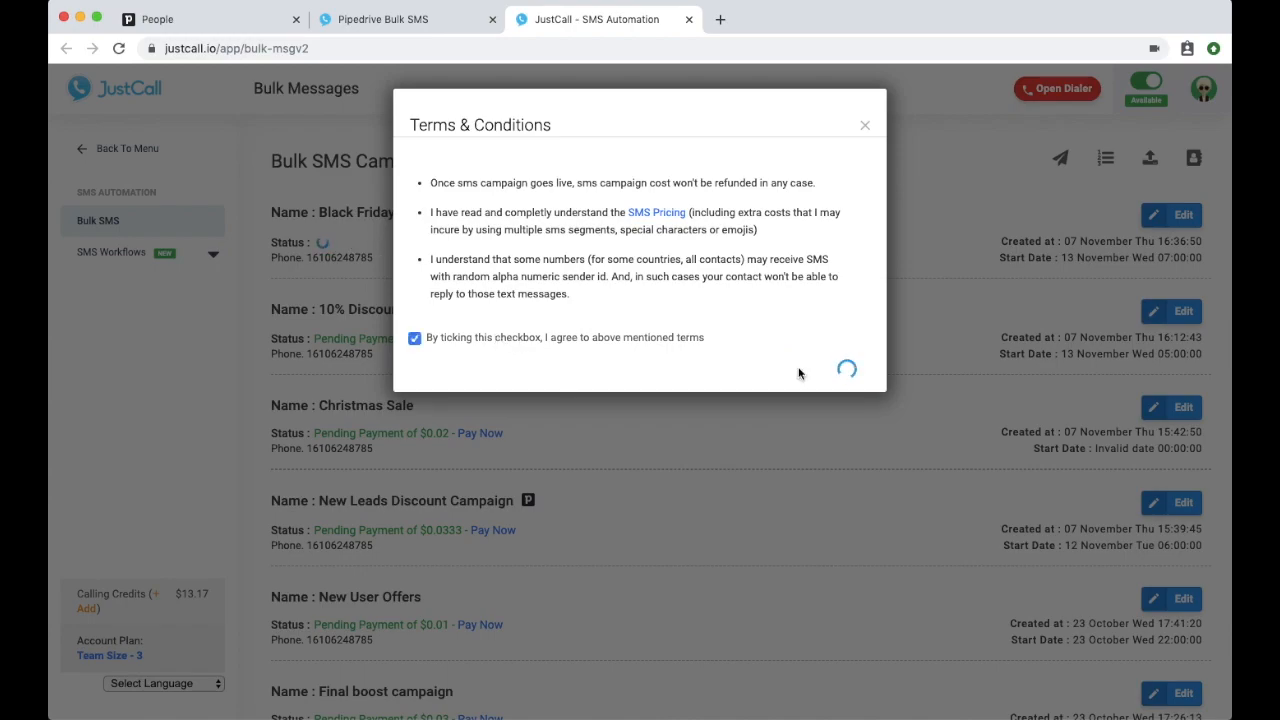